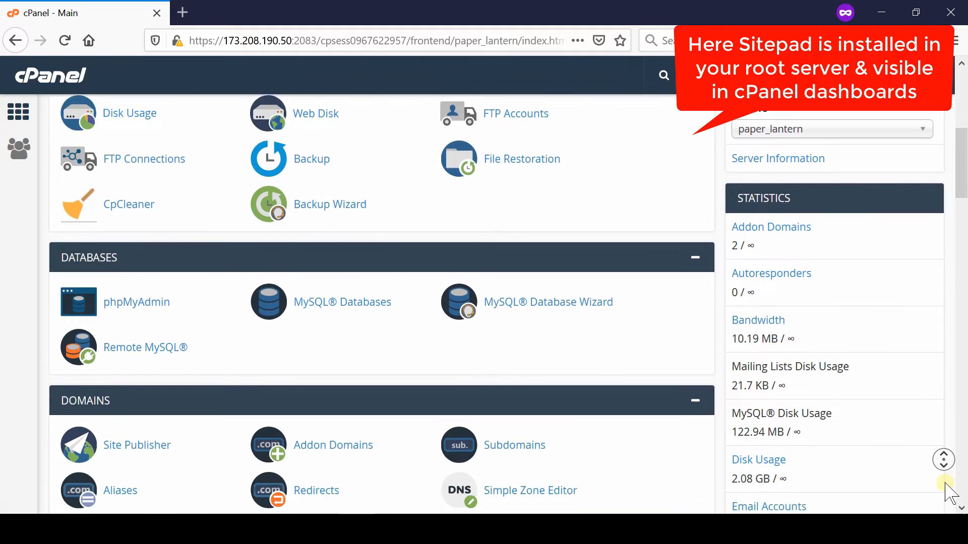
# Scroll the cPanel dashboard down to the Software section showing the SitePad Website Builder icon
pyautogui.scroll(-3)
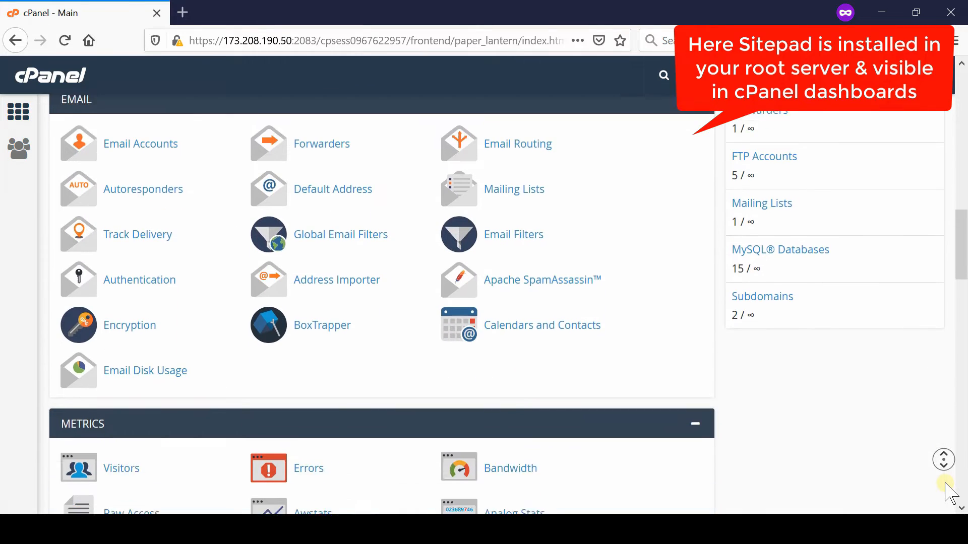
pyautogui.scroll(-3)
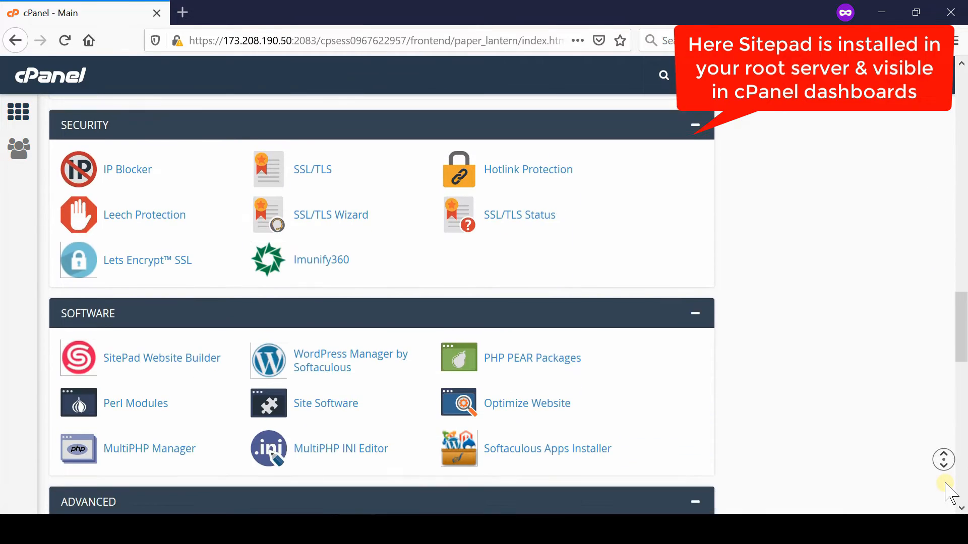
pyautogui.scroll(-3)
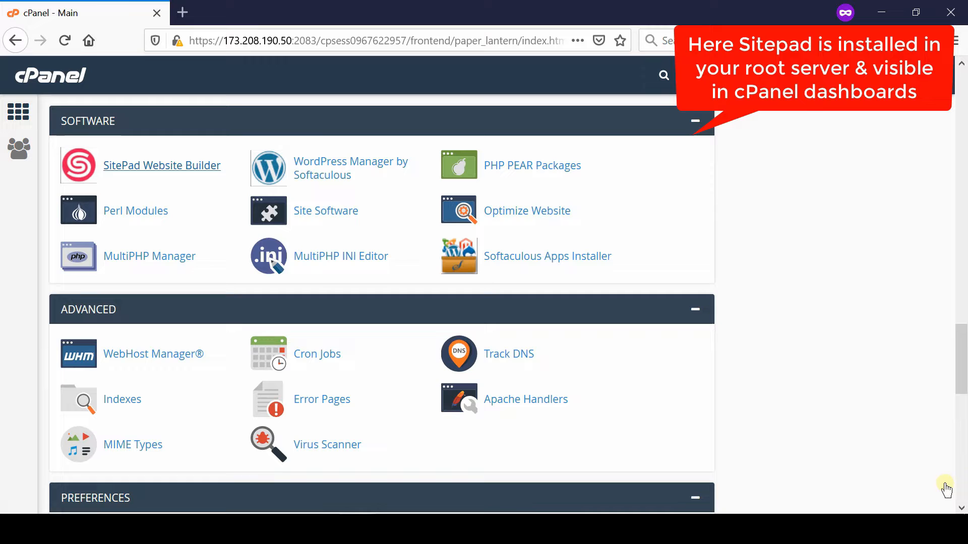
pyautogui.moveTo(80, 183)
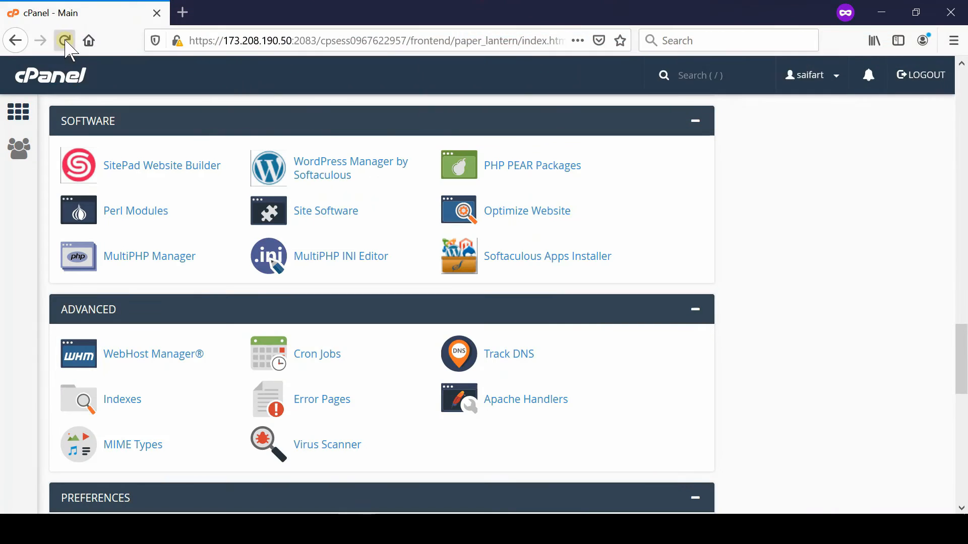
# Reload the cPanel dashboard to recheck the Software section for SitePad Website Builder
pyautogui.click(65, 40)
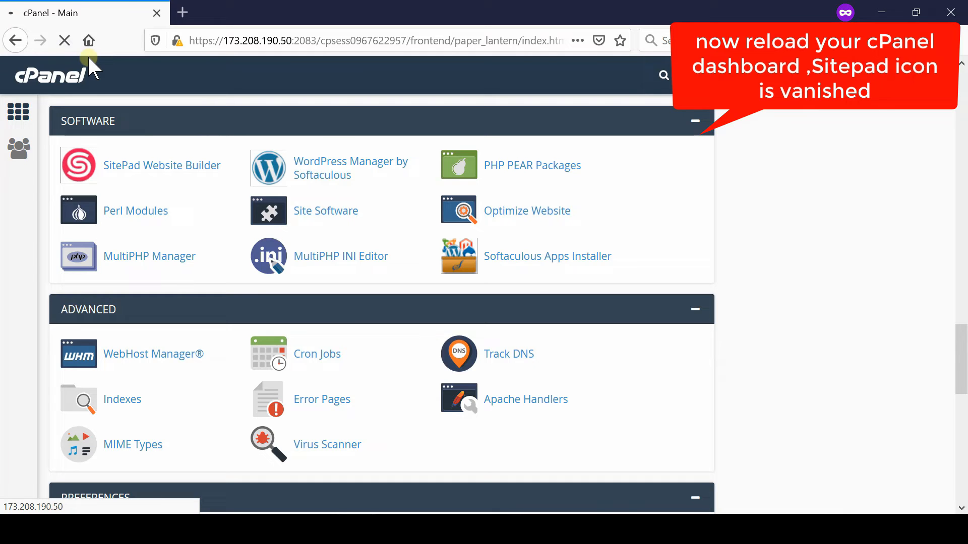
pyautogui.click(65, 40)
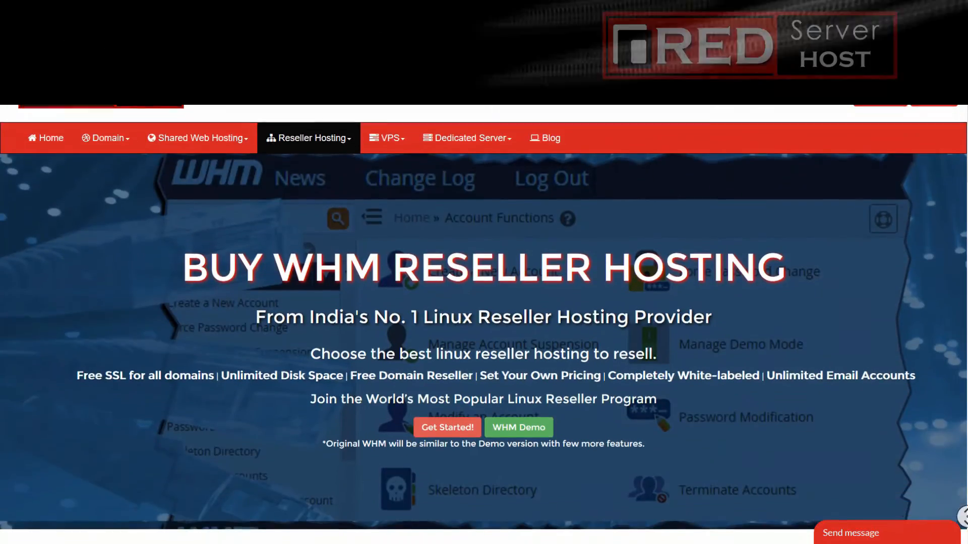
# Scroll the Buy WHM Reseller Hosting page down to the plan features and pricing table
pyautogui.scroll(-3)
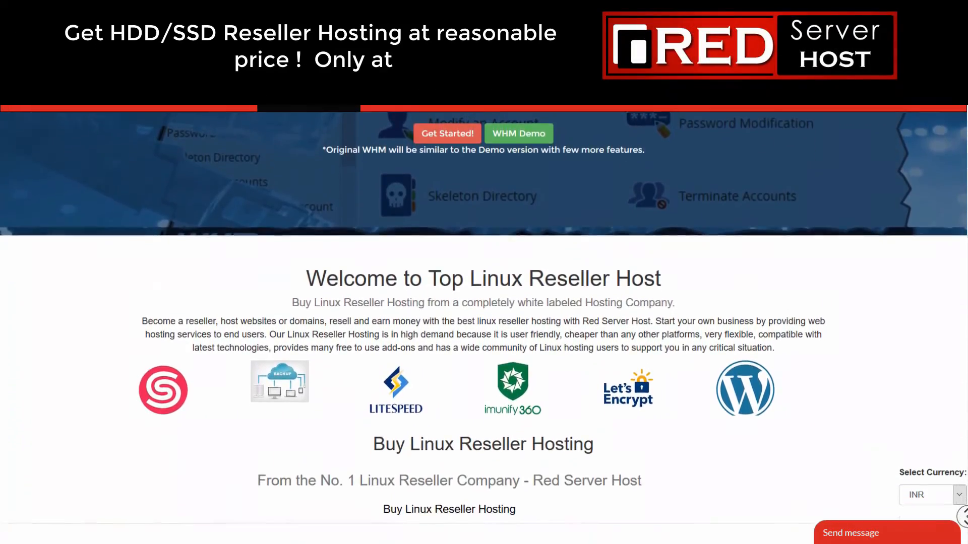
pyautogui.scroll(-3)
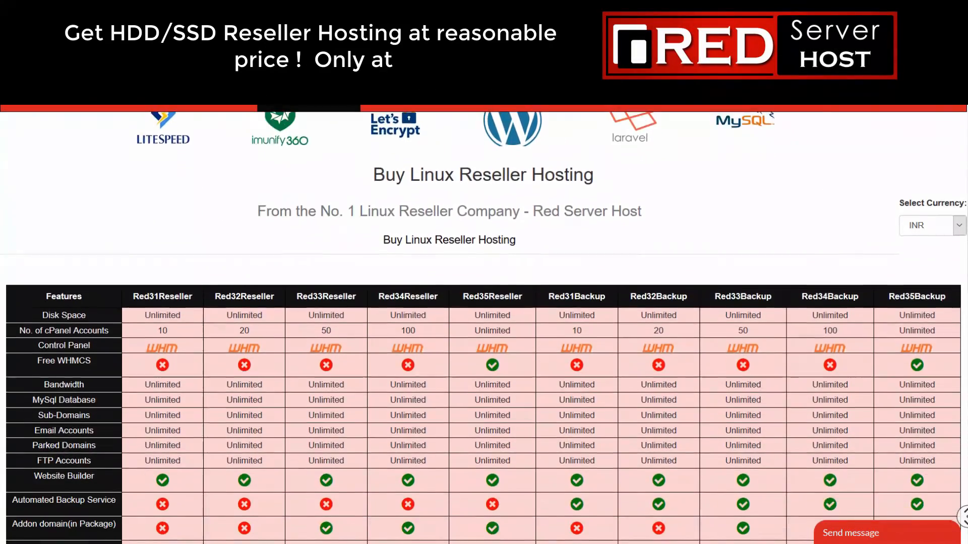
pyautogui.scroll(-3)
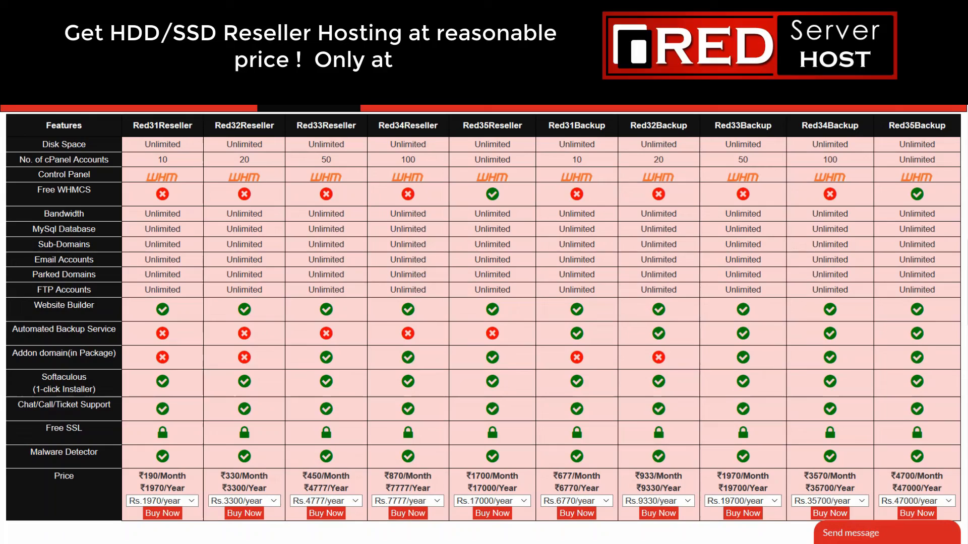